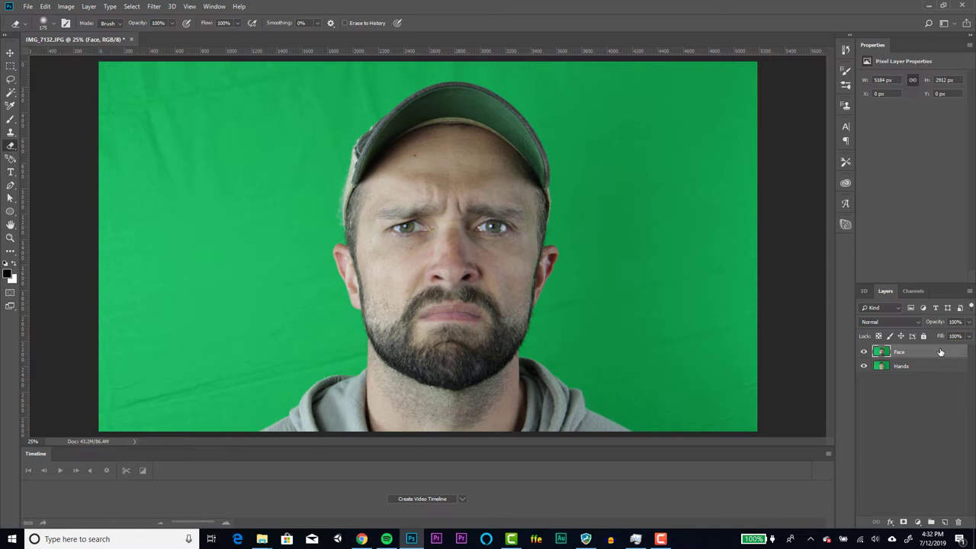
# Select the Face layer and expand the green backdrop selection by 5 px before deleting it
pyautogui.click(864, 351)
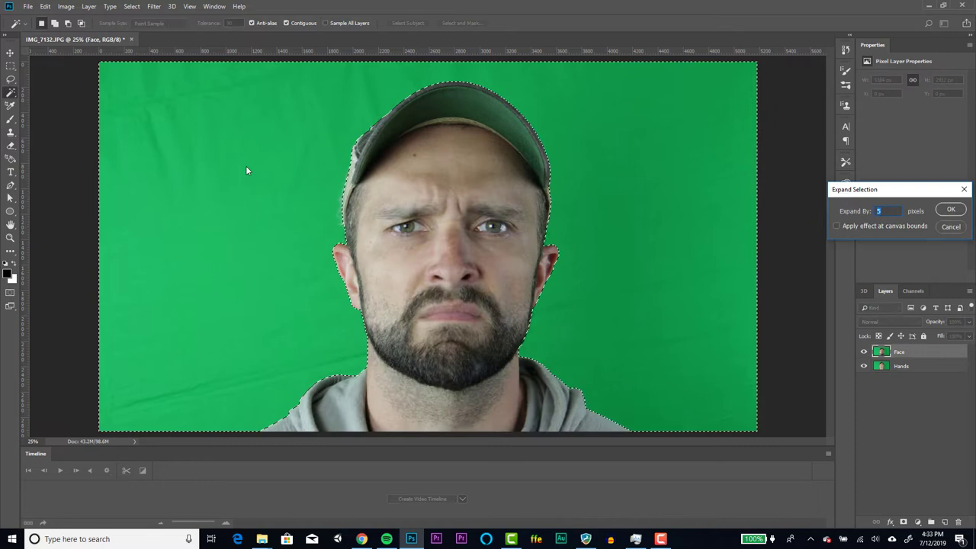
pyautogui.click(952, 209)
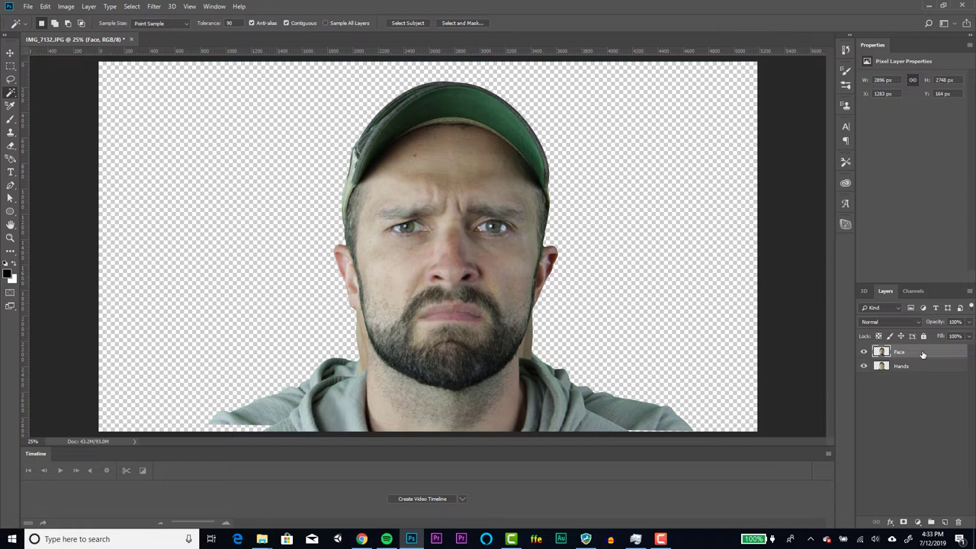
# Set the hands layer blend mode to Darker Color so the hands show across the face
pyautogui.click(888, 321)
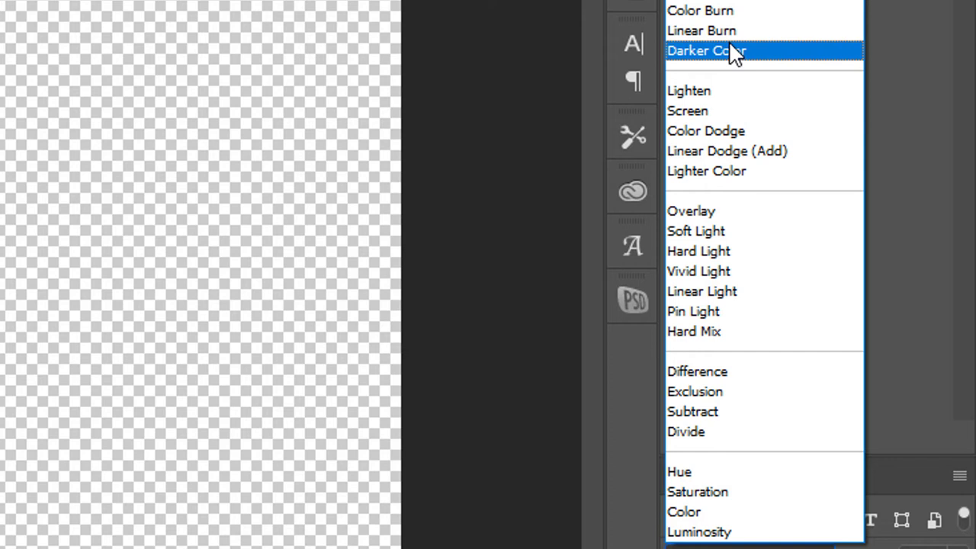
pyautogui.click(706, 50)
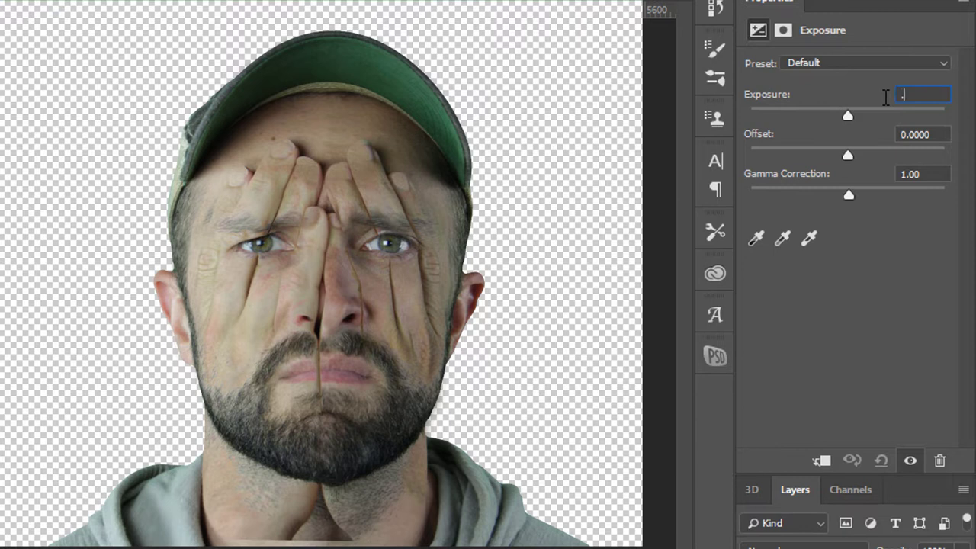
# Set the Exposure adjustment value to .58 to brighten the blended portrait
pyautogui.write('.58')
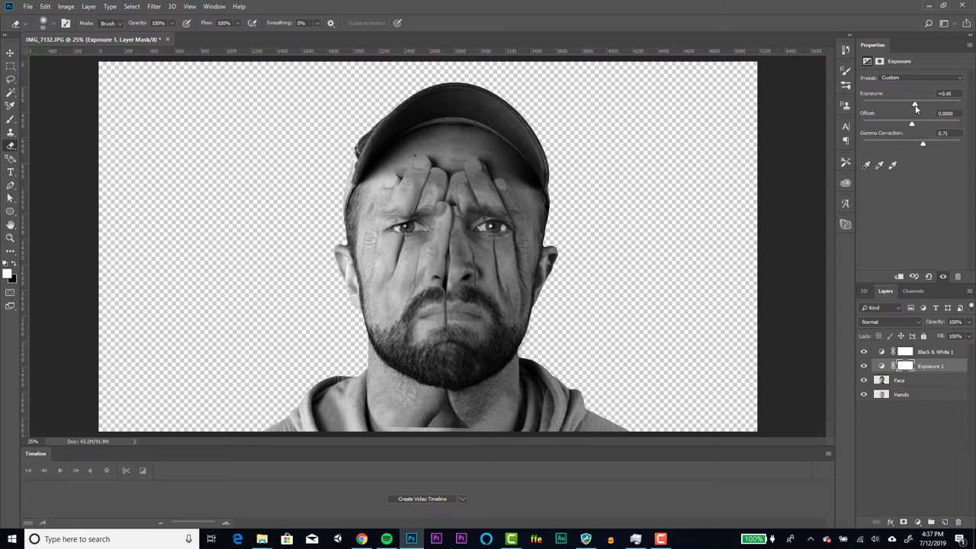
# Stamp all visible layers into a new merged Composite layer with Alt+Ctrl+Shift+E
pyautogui.press('Alt+Ctrl+Shift+E')
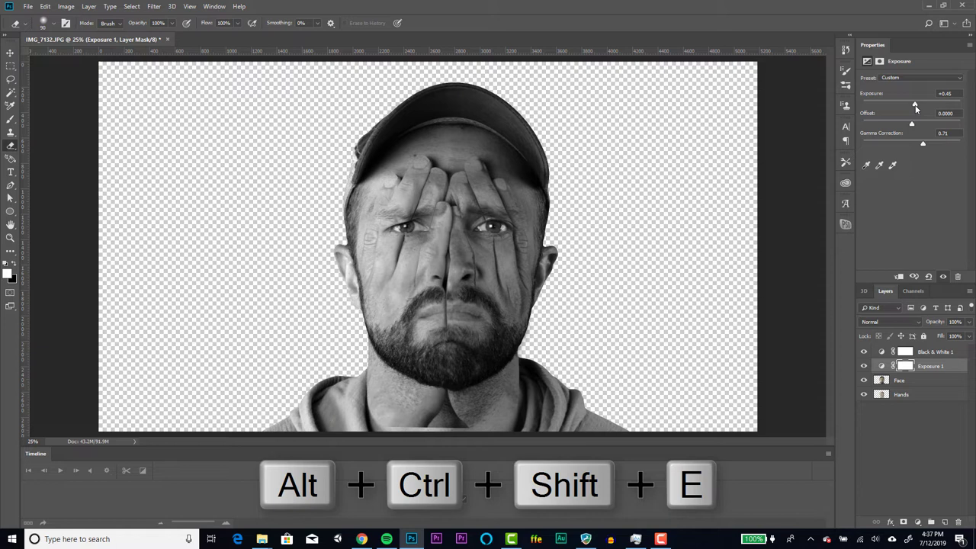
pyautogui.press('Alt+Ctrl+Shift+E')
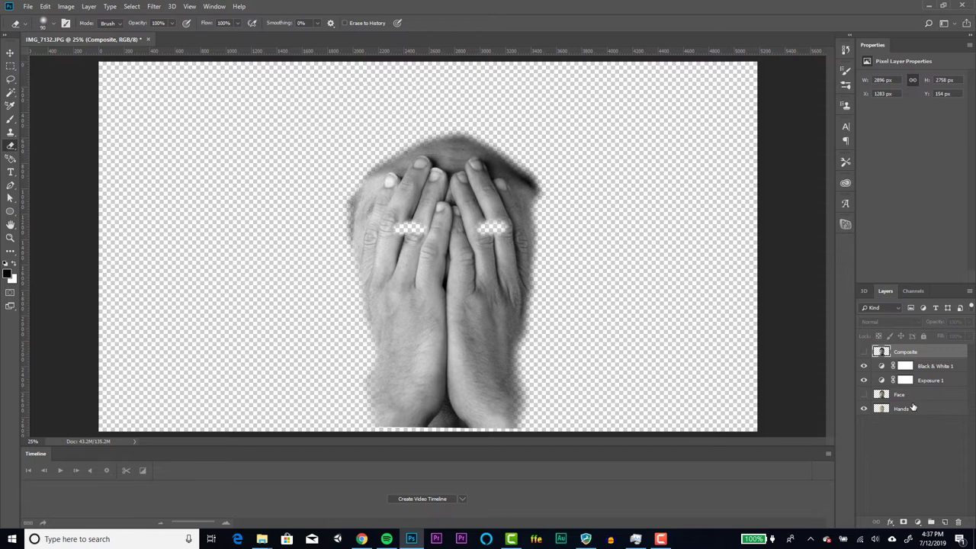
# Duplicate the Hands layer with Ctrl+J and rename the copy
pyautogui.press('Ctrl+j')
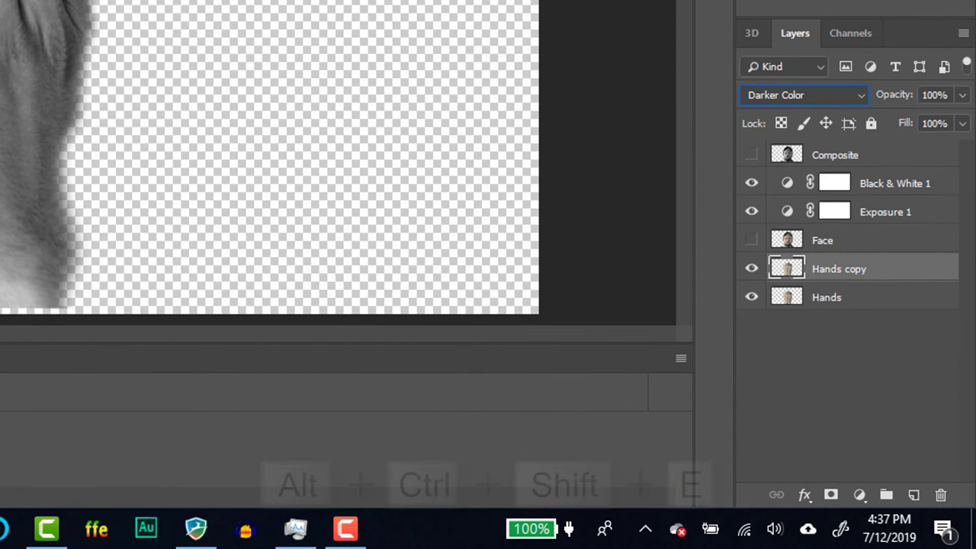
pyautogui.doubleClick(839, 269)
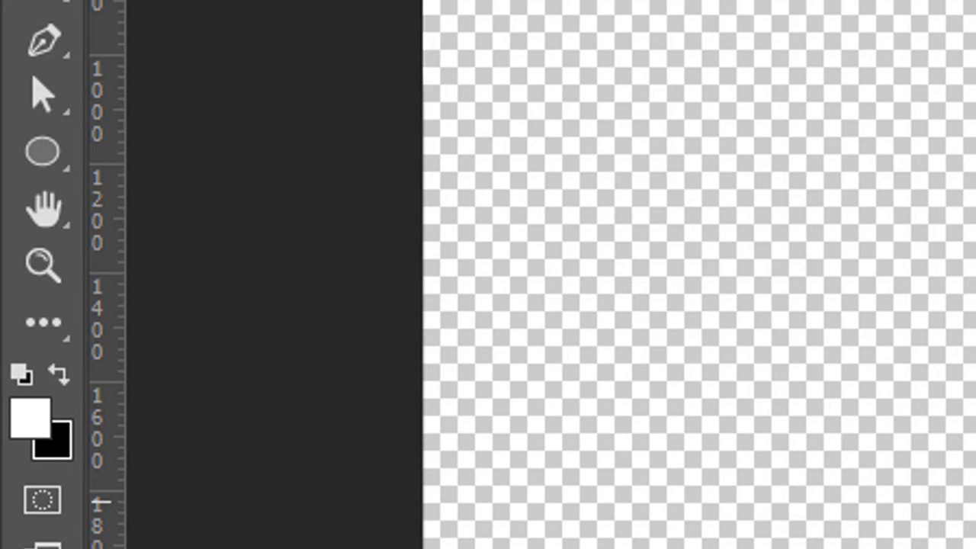
# Swap the foreground colour to paint white/black on the Composite Hands layer mask
pyautogui.click(232, 106)
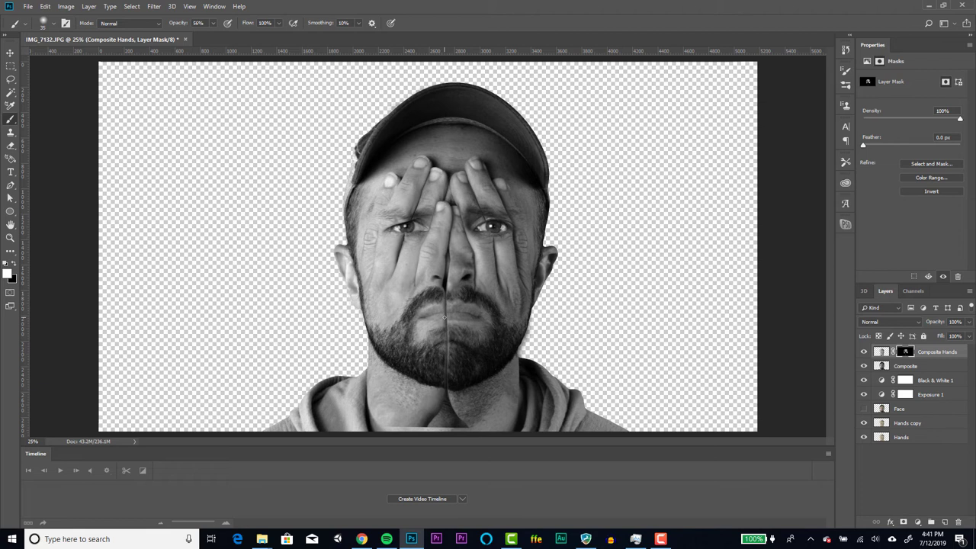
# Go to Image > Adjustments to reach the Shadows/Highlights settings for the flattened portrait
pyautogui.click(66, 6)
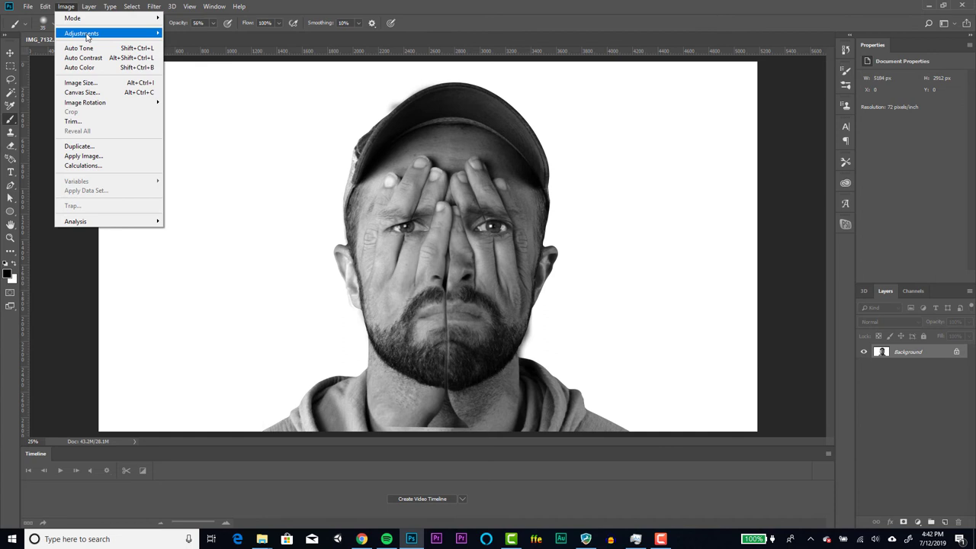
pyautogui.click(84, 33)
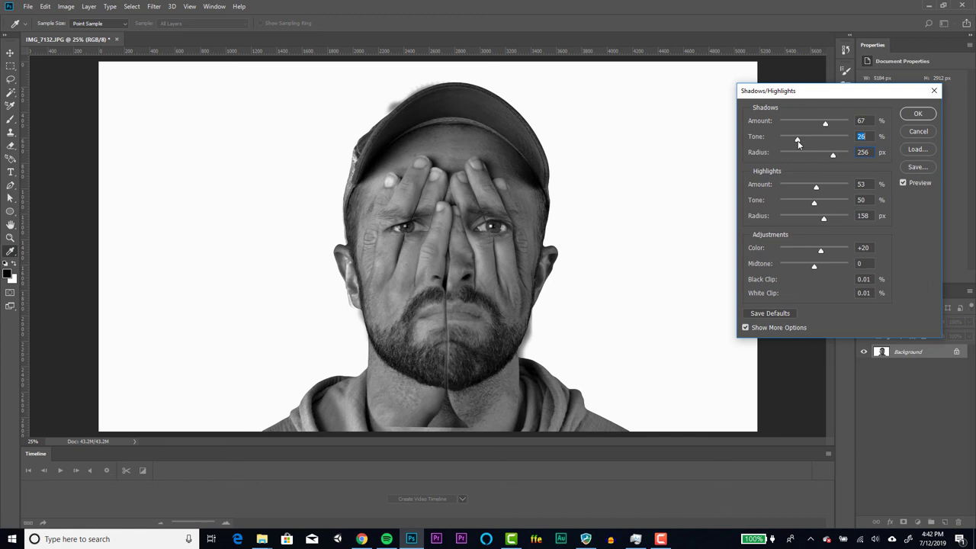